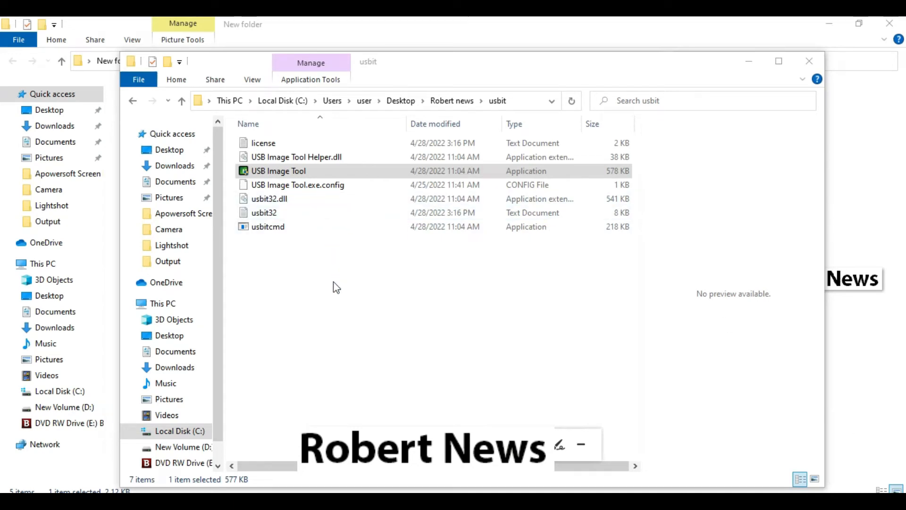
mouse_move(360, 356)
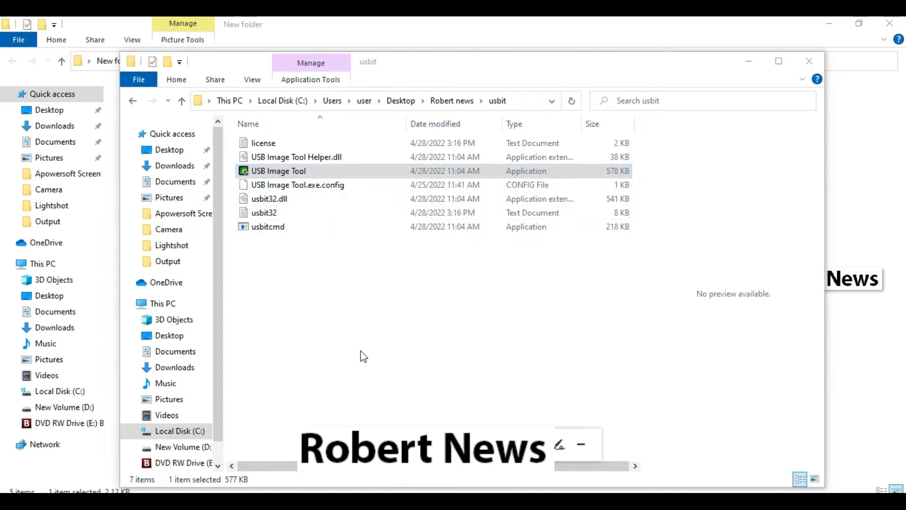
Launch the USB Image Tool application from the usbit folder in File Explorer
double_click(277, 170)
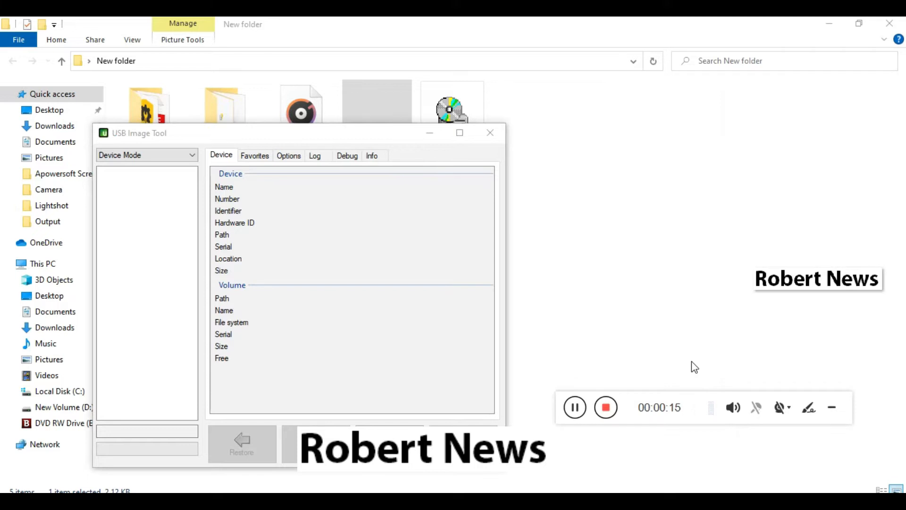
mouse_move(534, 295)
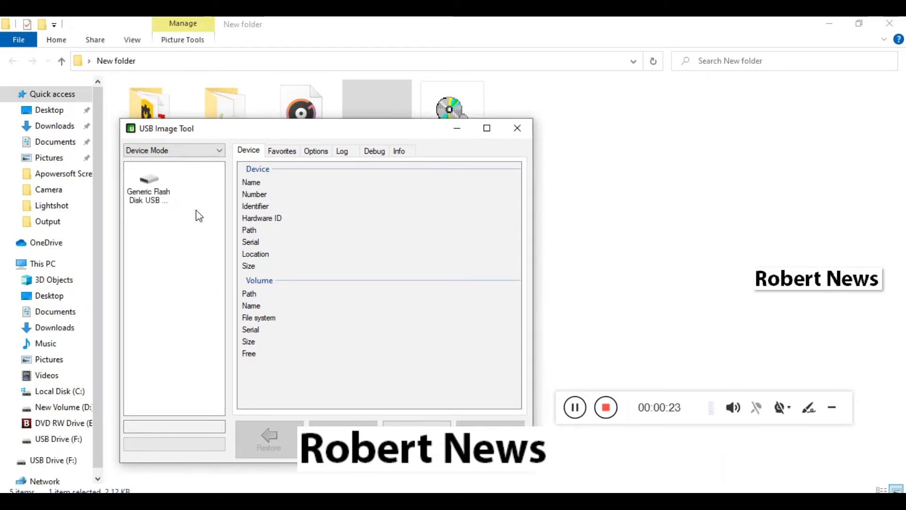
Select the Generic Flash Disk USB Device (F:) to show its device and FAT32 volume details
left_click(148, 188)
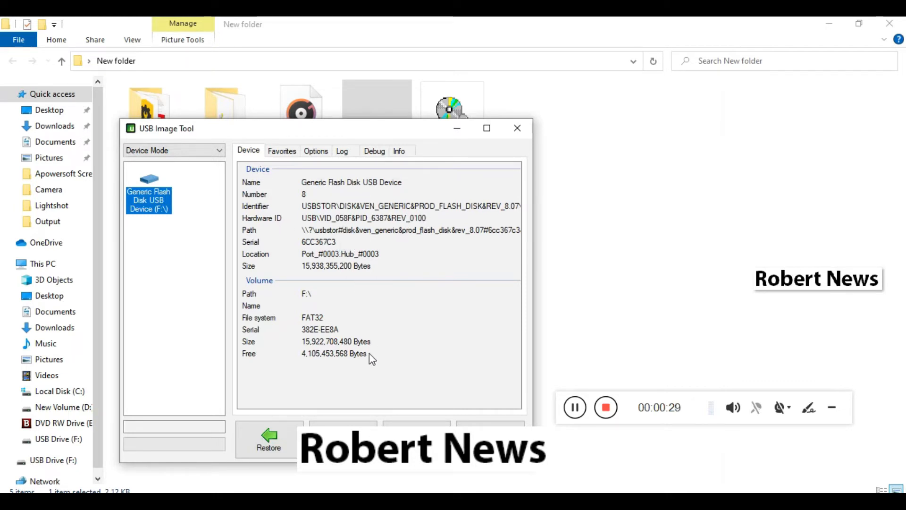
Review the Favorites, Log and Info pages, then begin a backup so the Save As dialog appears
left_click(283, 151)
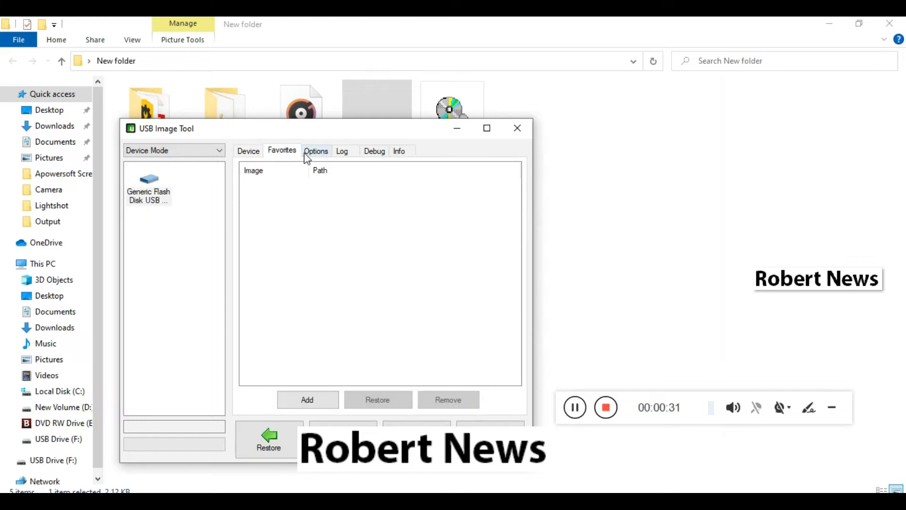
left_click(342, 151)
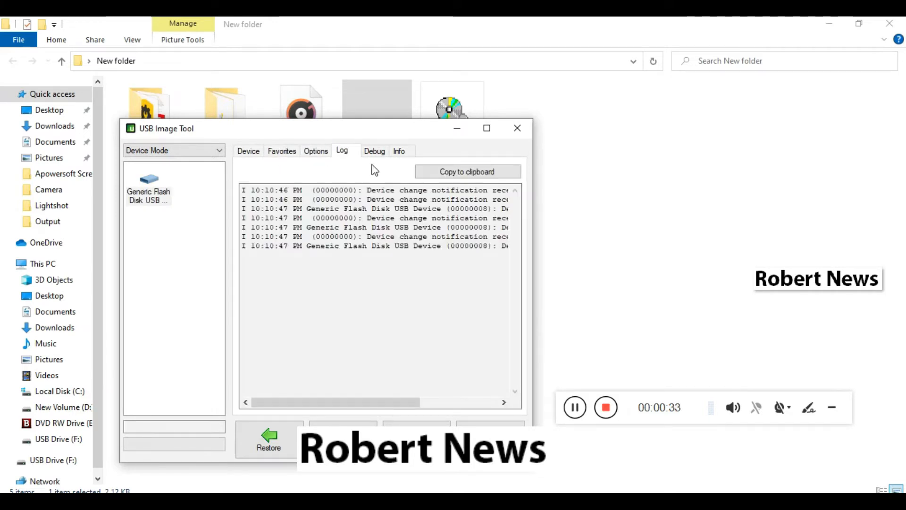
left_click(398, 151)
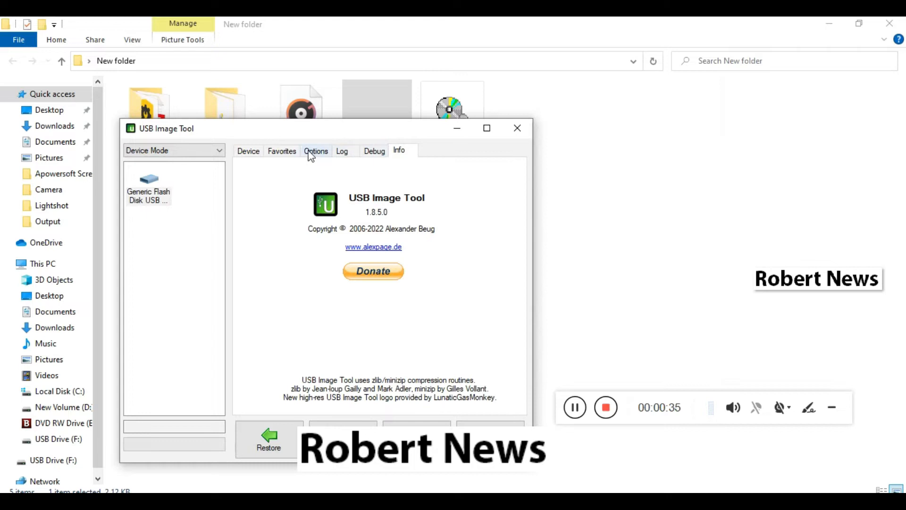
left_click(247, 151)
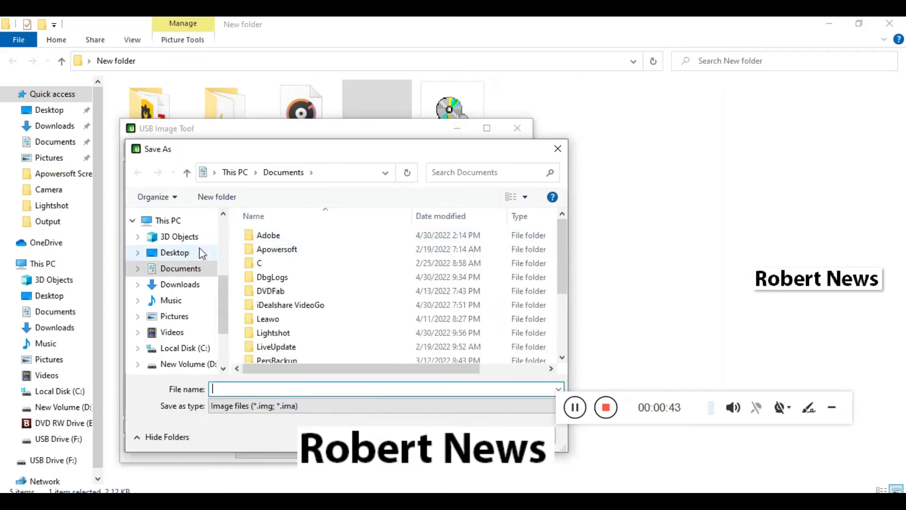
Save the flash drive's backup image to the Desktop under the name 'ro'
left_click(174, 253)
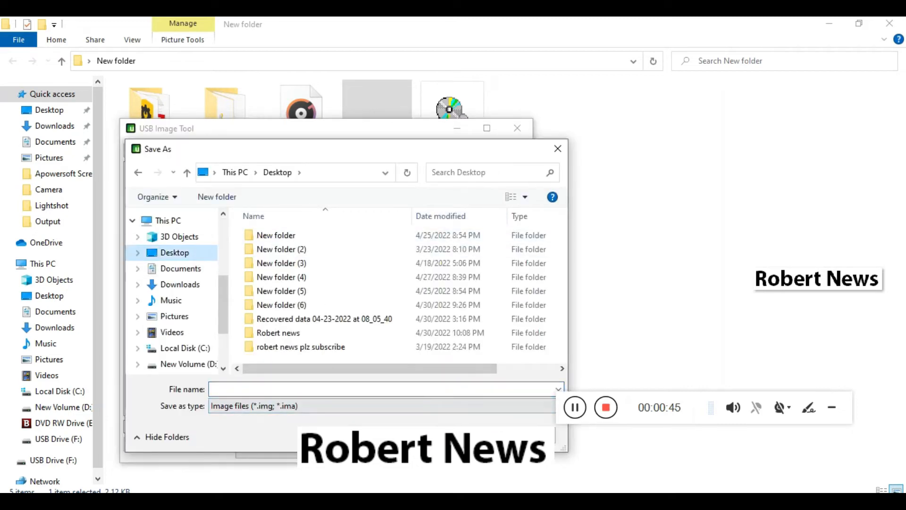
type("ro")
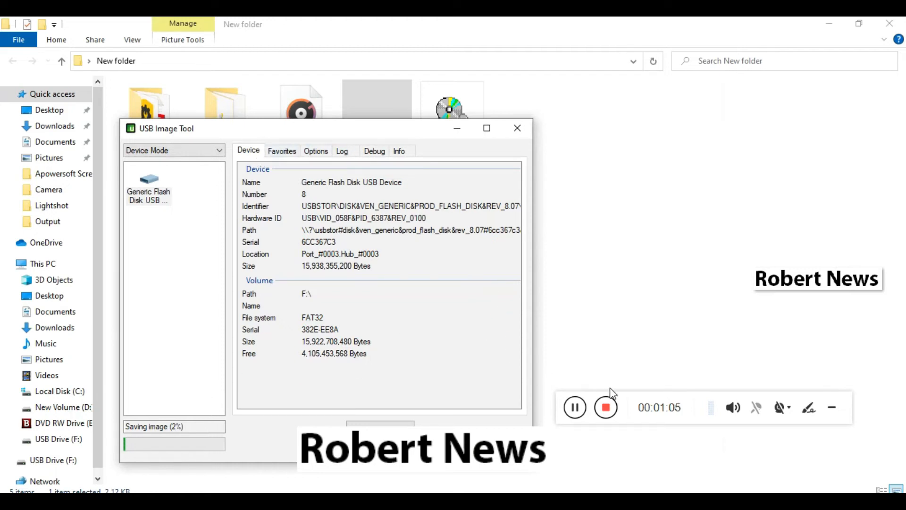
mouse_move(610, 387)
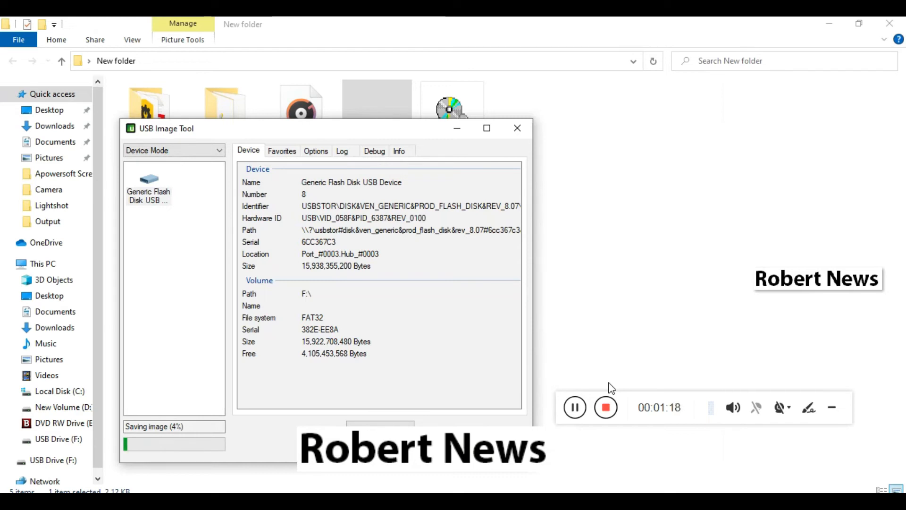
mouse_move(616, 371)
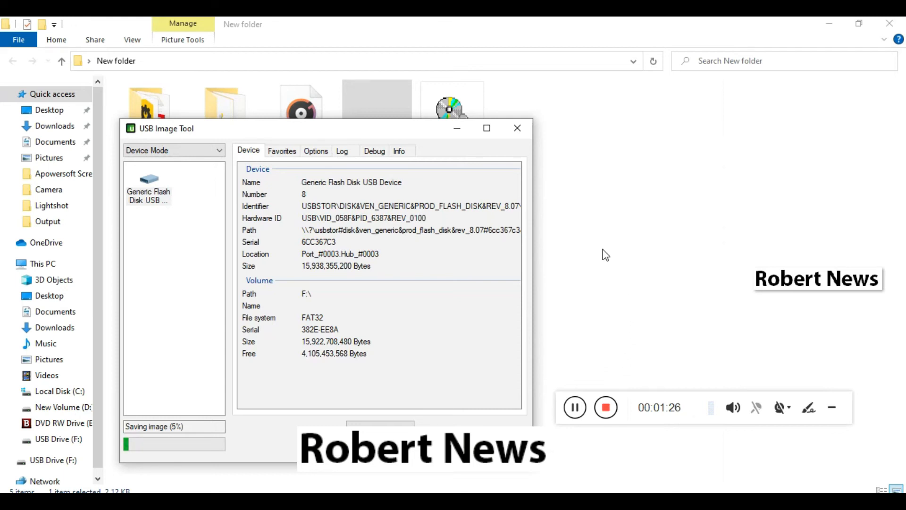
Switch to the empty Favorites list while the backup reaches 6%
left_click(282, 151)
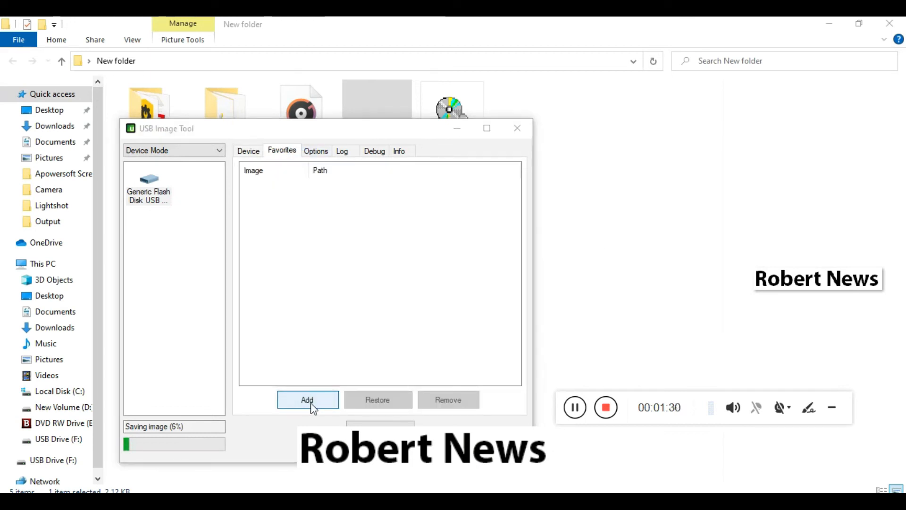
Start adding a favorite image, cancel the file picker, and return to the device information at 7%
left_click(307, 399)
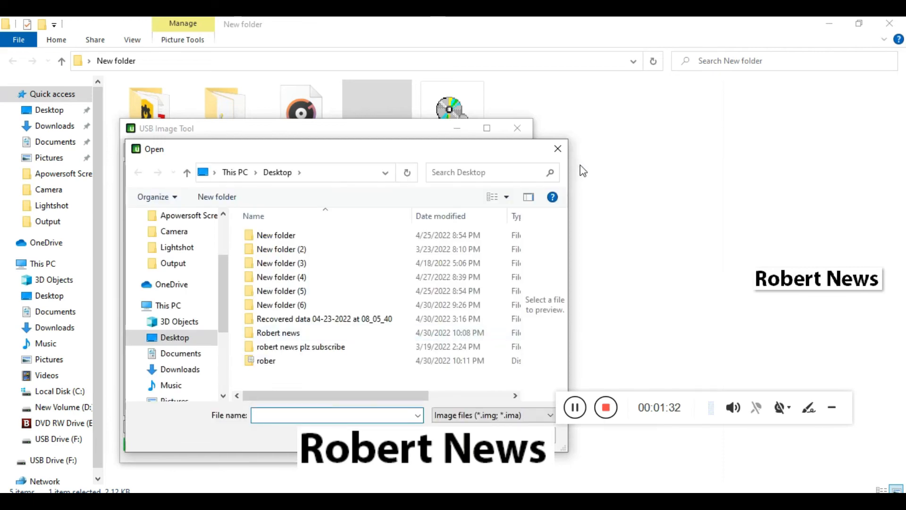
left_click(557, 148)
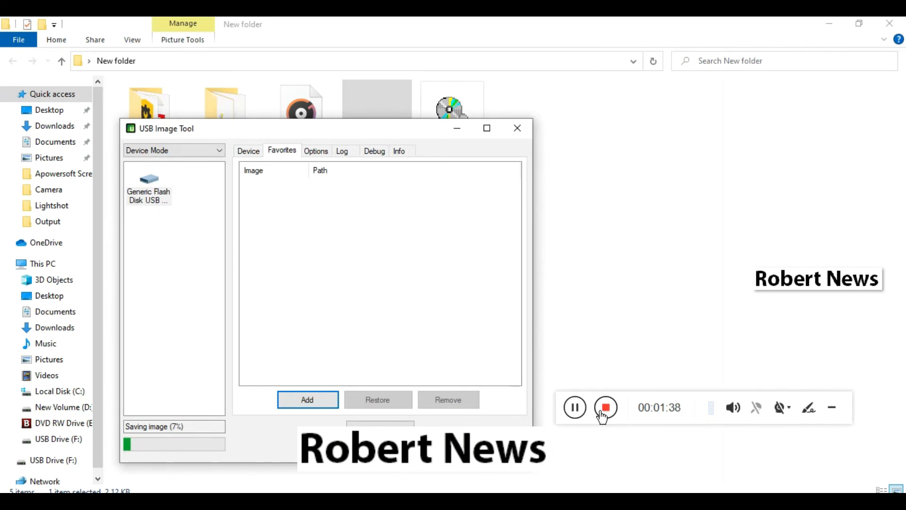
left_click(248, 151)
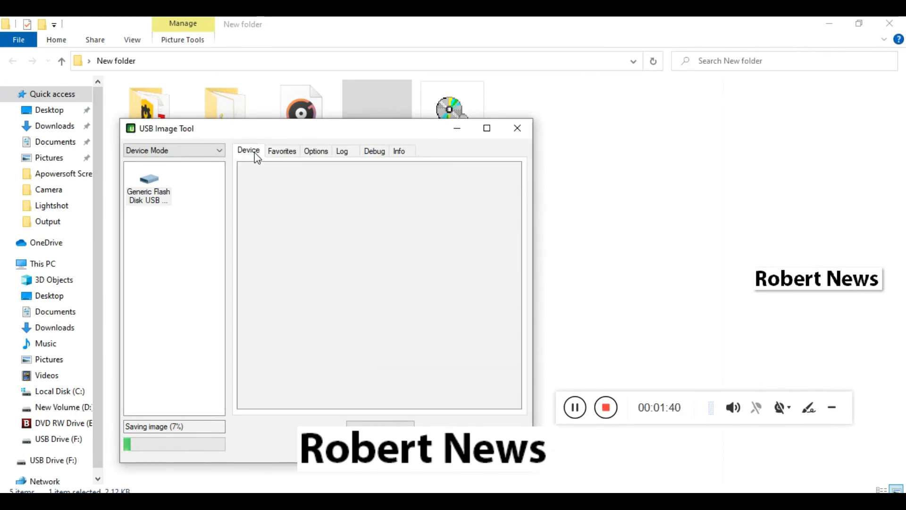
Cancel the image save in progress so the operation-canceled message appears
left_click(248, 151)
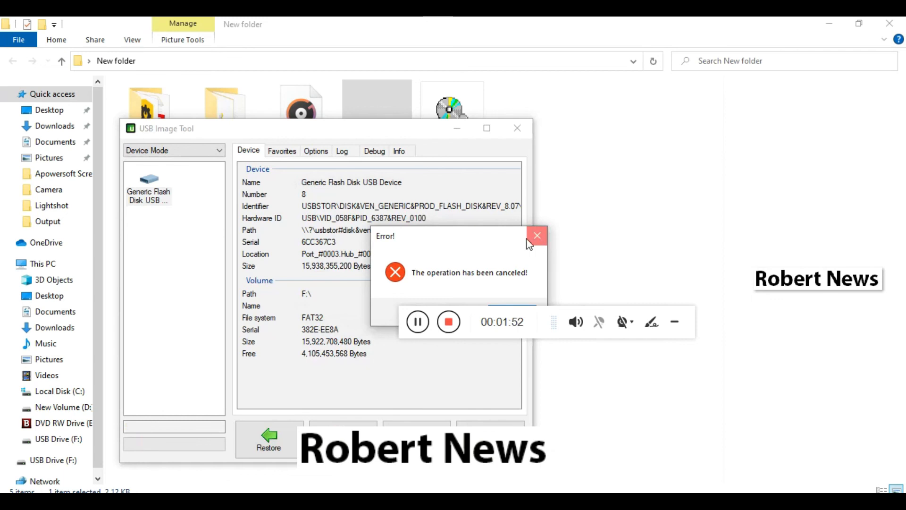
Dismiss the canceled message and close the restore file picker without choosing an image
left_click(536, 235)
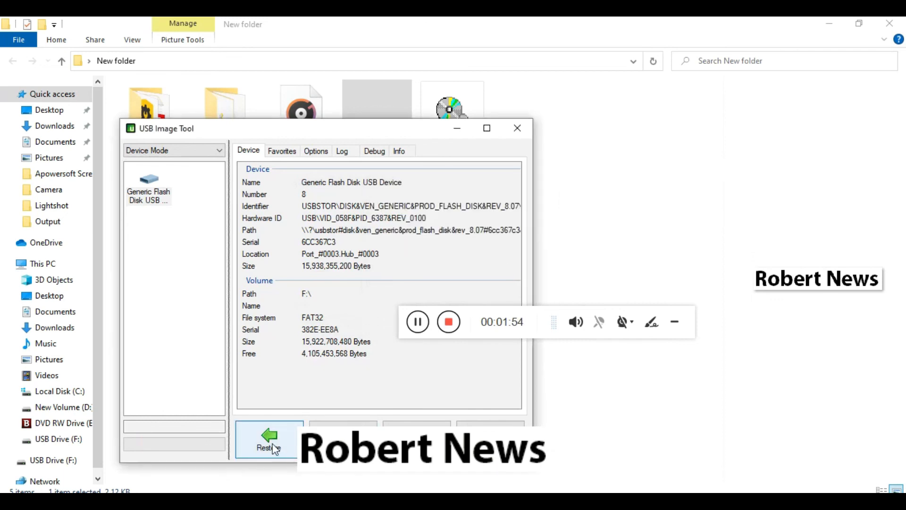
left_click(268, 438)
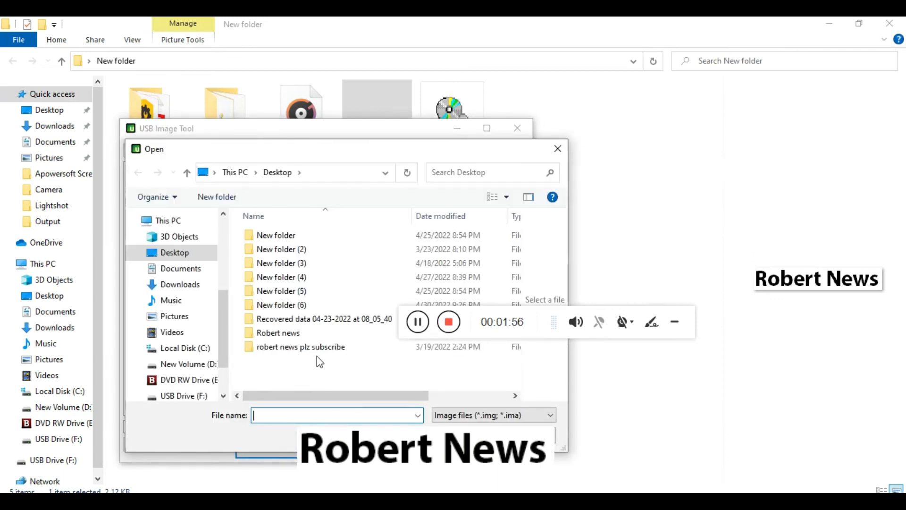
left_click(557, 149)
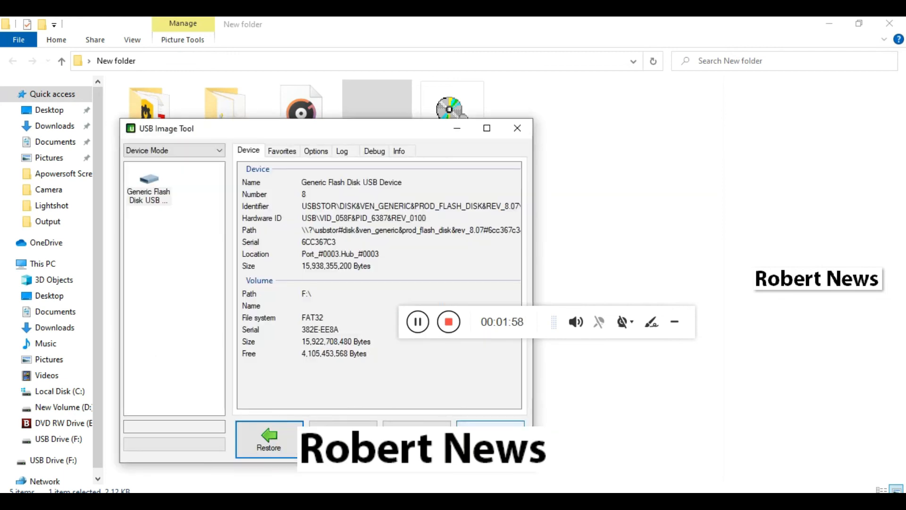